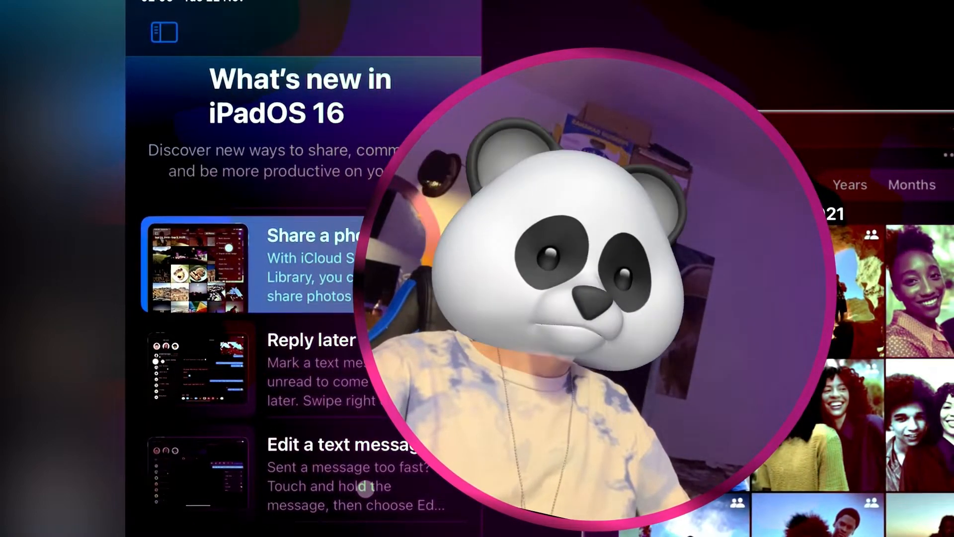
# Scroll Tips and dismiss the Dock to reveal the full shared photo library tip.
pyautogui.scroll(-3)
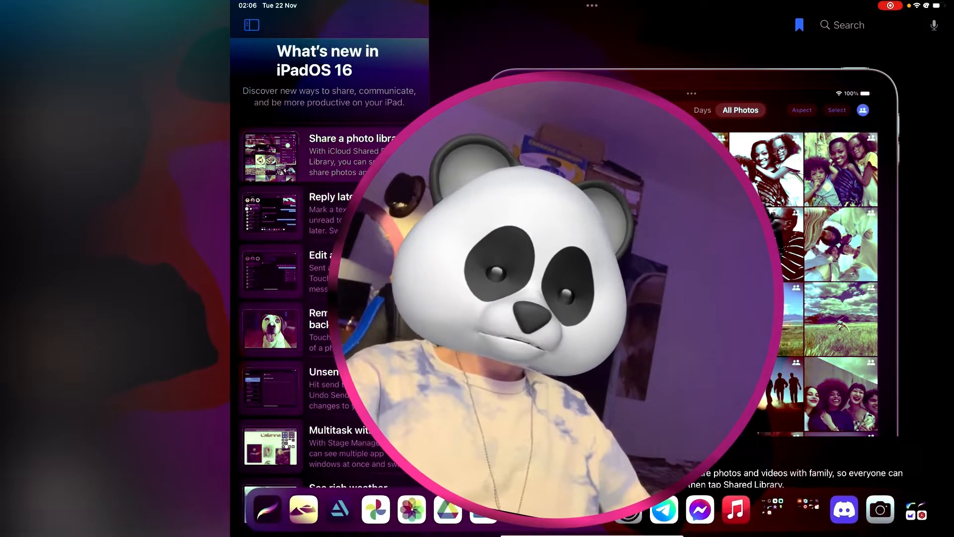
pyautogui.click(329, 155)
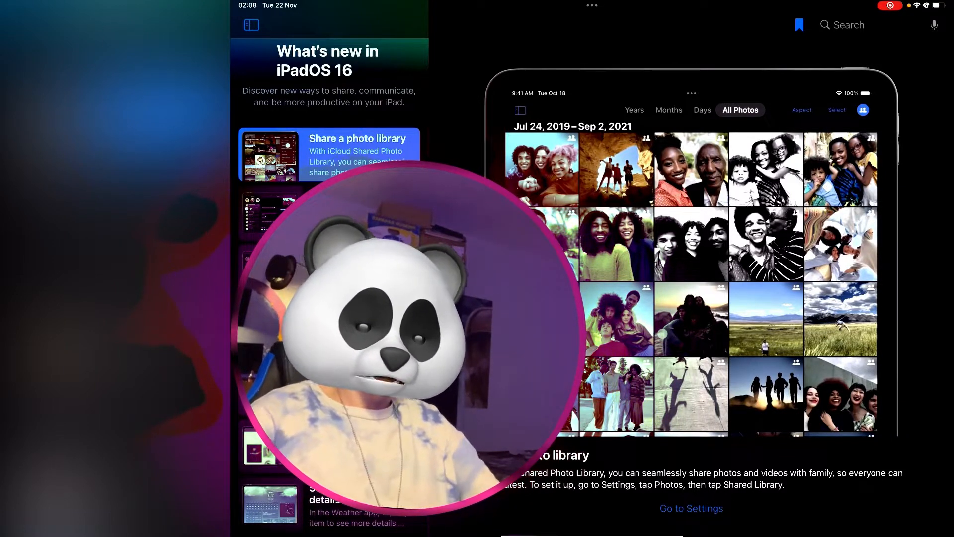
pyautogui.write('tips')
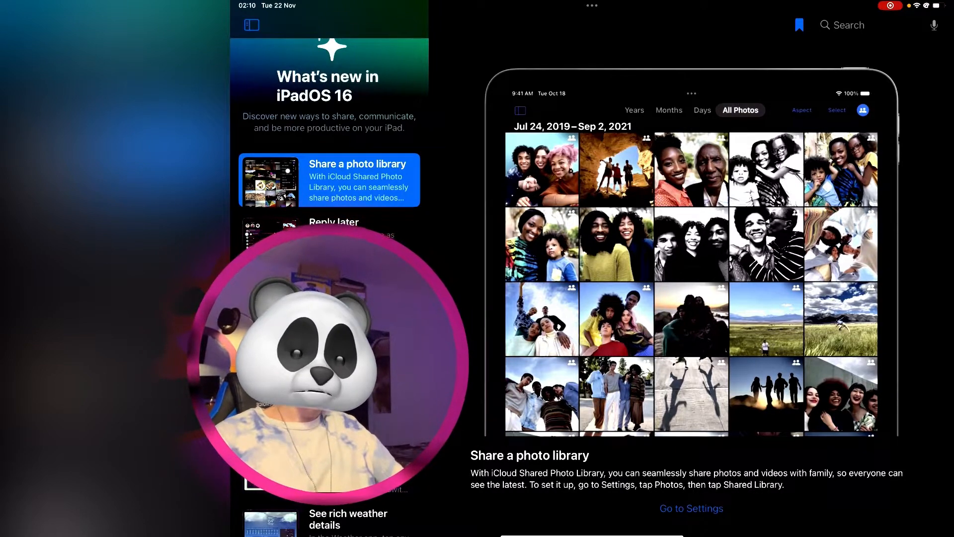
# Open the 'Edit a text message' tip from the Tips sidebar.
pyautogui.click(329, 238)
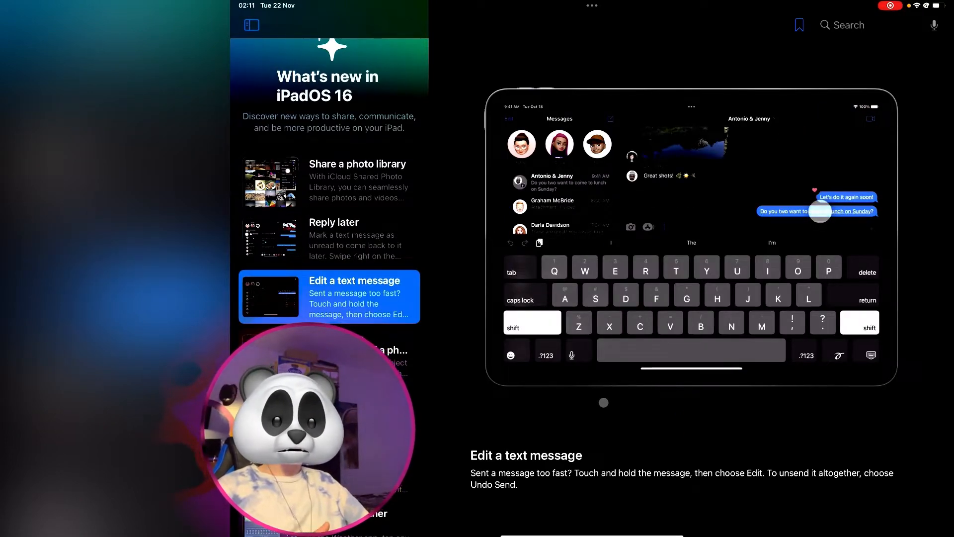
# Play the Edit a text message demo until it ends on 'come to brunch on Sunday'.
pyautogui.click(812, 211)
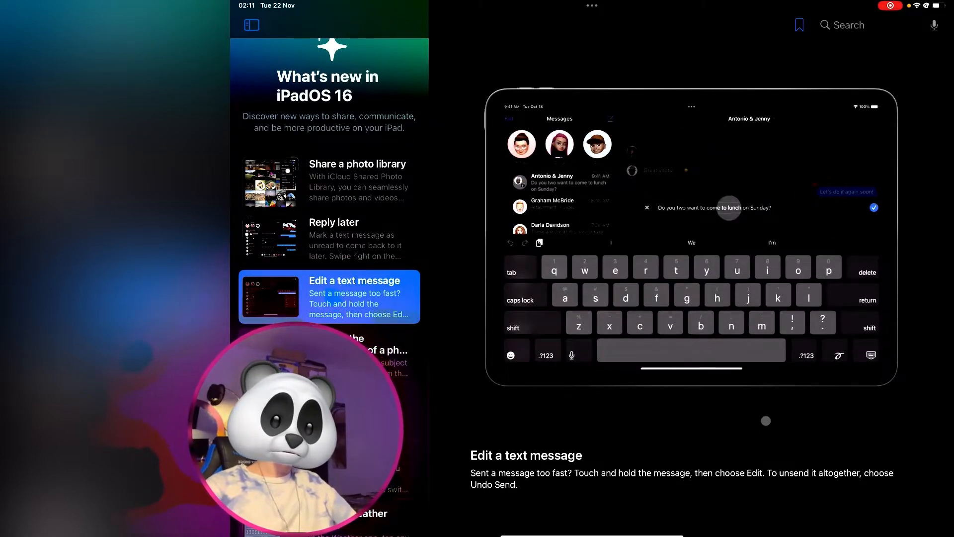
pyautogui.click(866, 272)
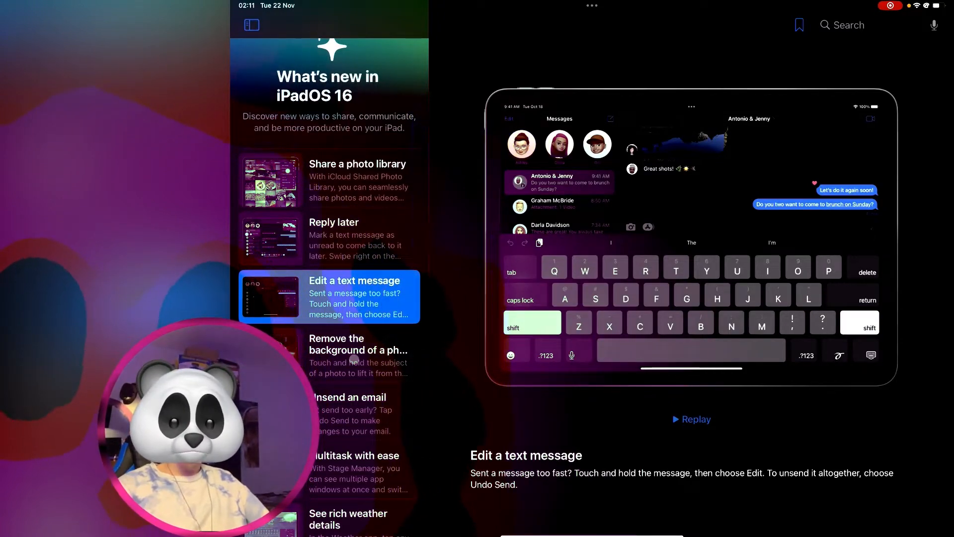
# View the Remove the background tip, then open the Multitask with ease tip.
pyautogui.click(358, 355)
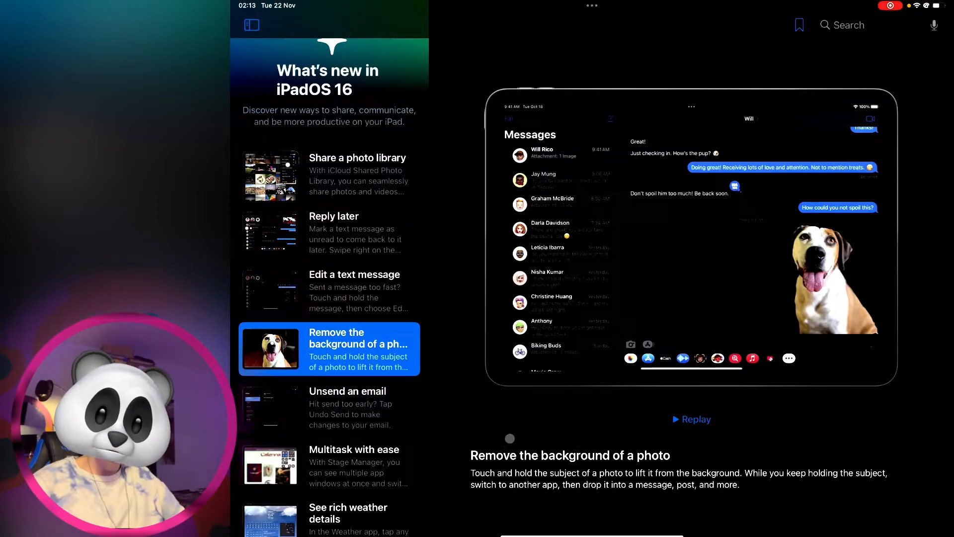
pyautogui.click(347, 407)
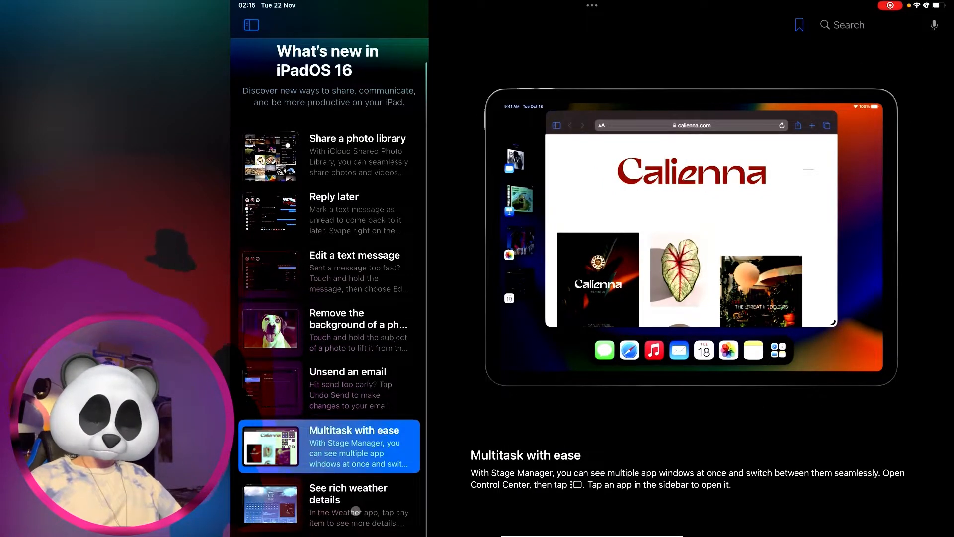
# Open the See rich weather details tip and let its Weather demo play.
pyautogui.click(328, 505)
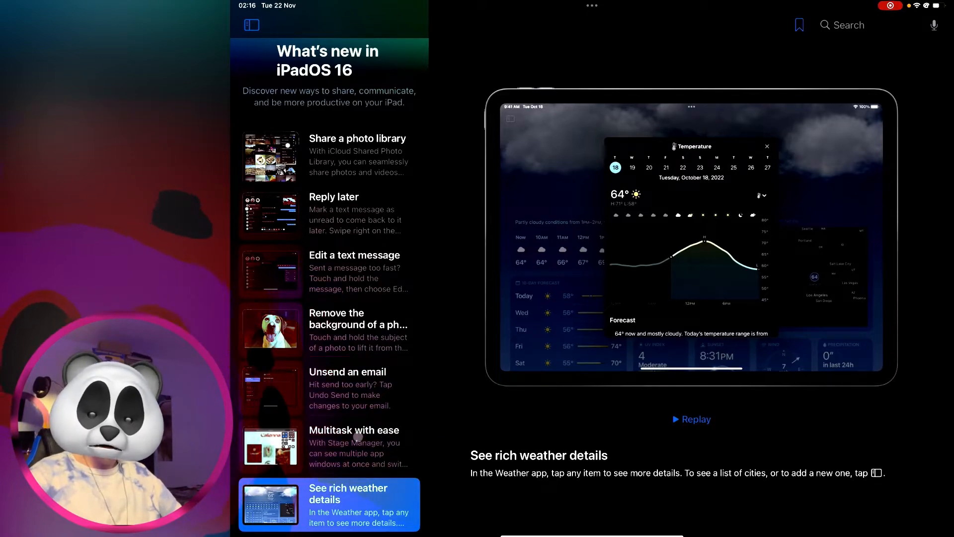
# Return to the Multitask with ease tip and bring up Photos beside Procreate's gallery.
pyautogui.click(329, 446)
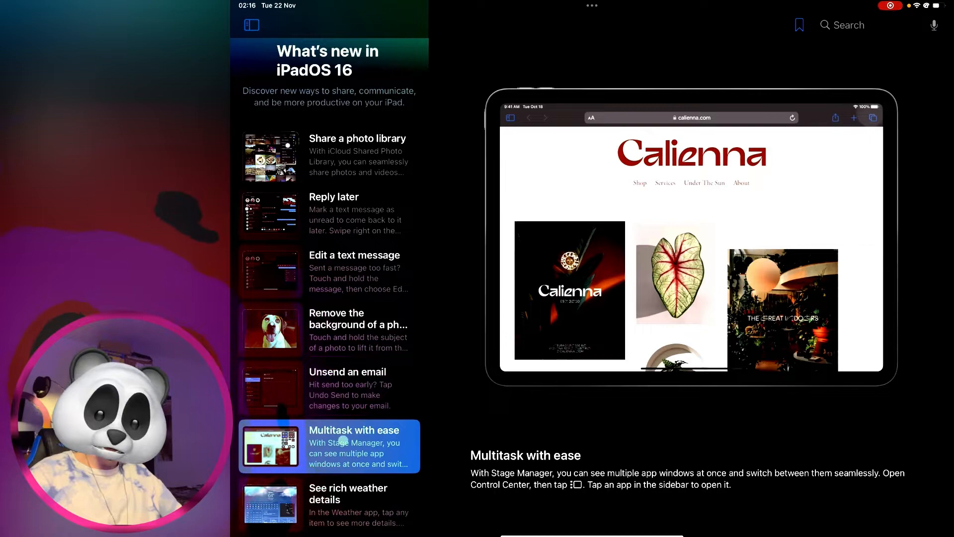
pyautogui.click(328, 330)
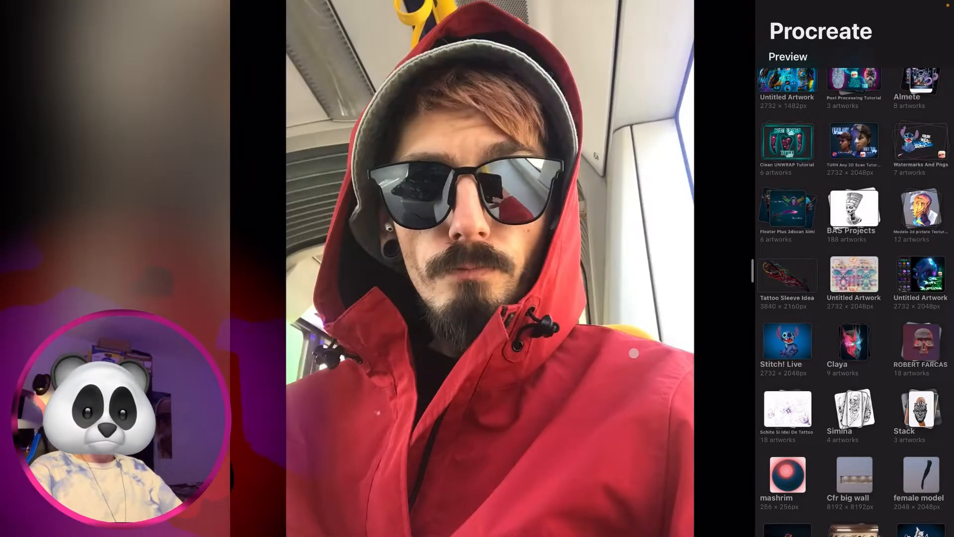
# Put Procreate in an even split beside Photos.
pyautogui.click(853, 210)
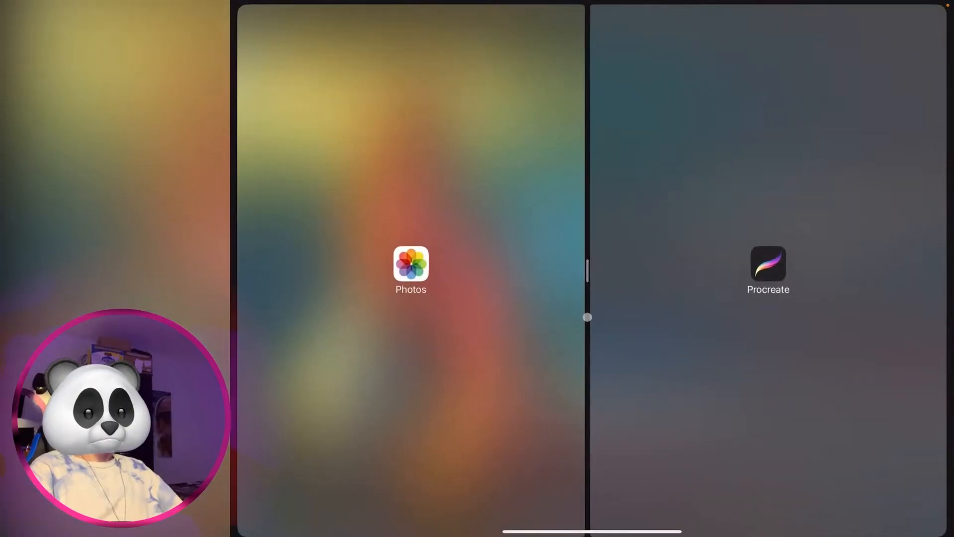
# Open a Procreate canvas holding the man-and-child photo shown in Photos.
pyautogui.click(767, 265)
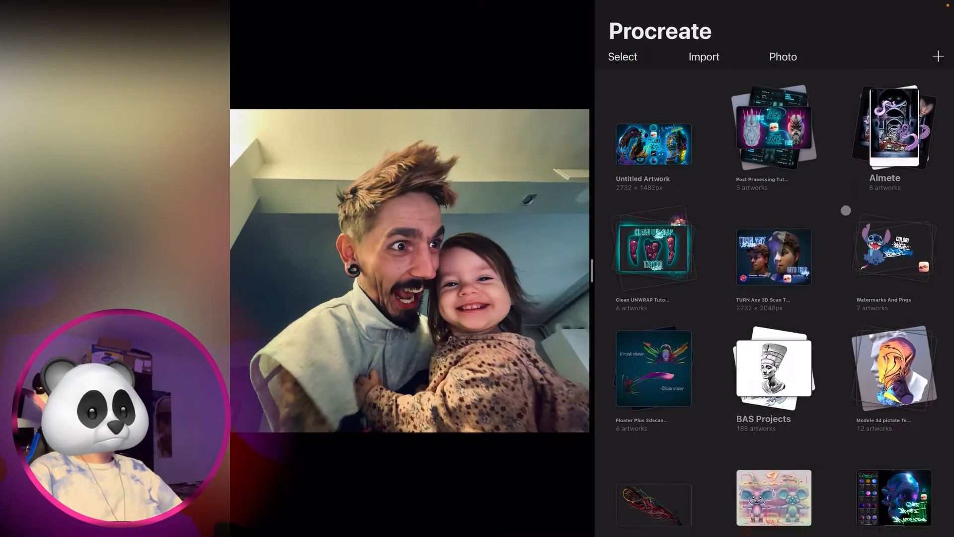
pyautogui.click(938, 55)
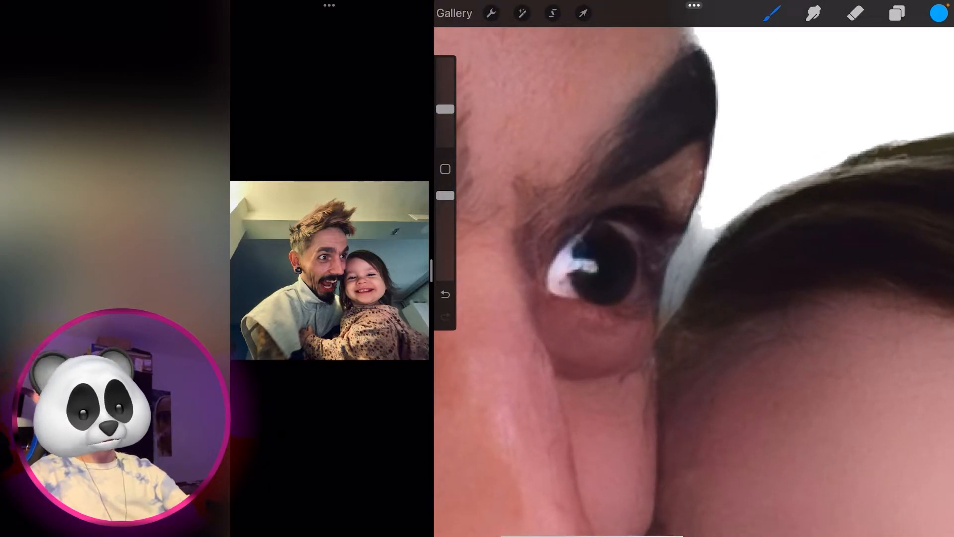
# Select a small rectangle near the eye, then drop the dragon in from Photos.
pyautogui.click(551, 14)
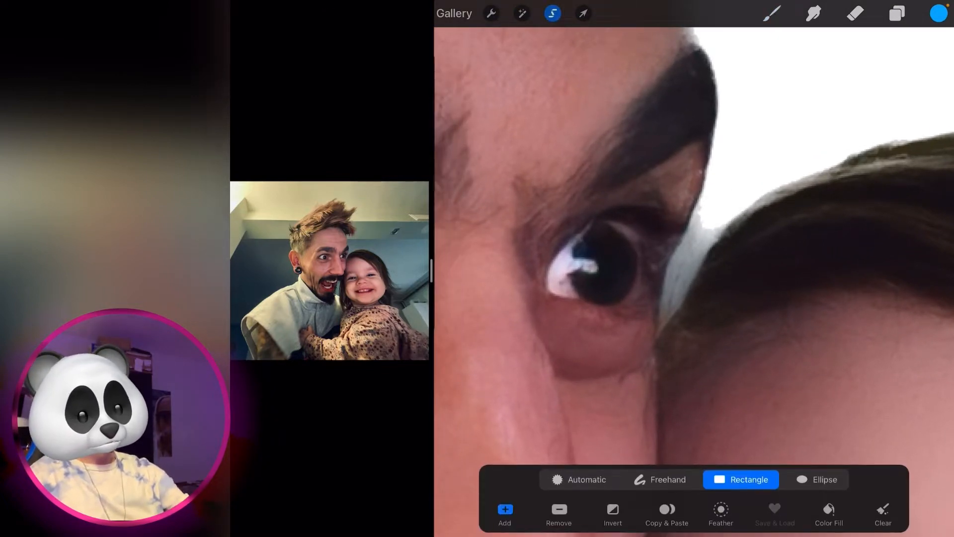
pyautogui.moveTo(699, 188); pyautogui.dragTo(706, 206)
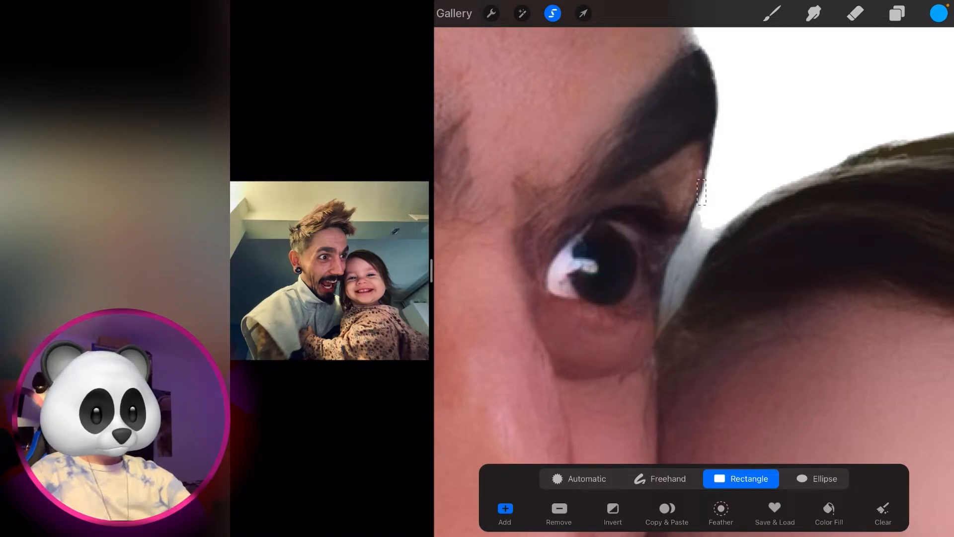
pyautogui.click(658, 478)
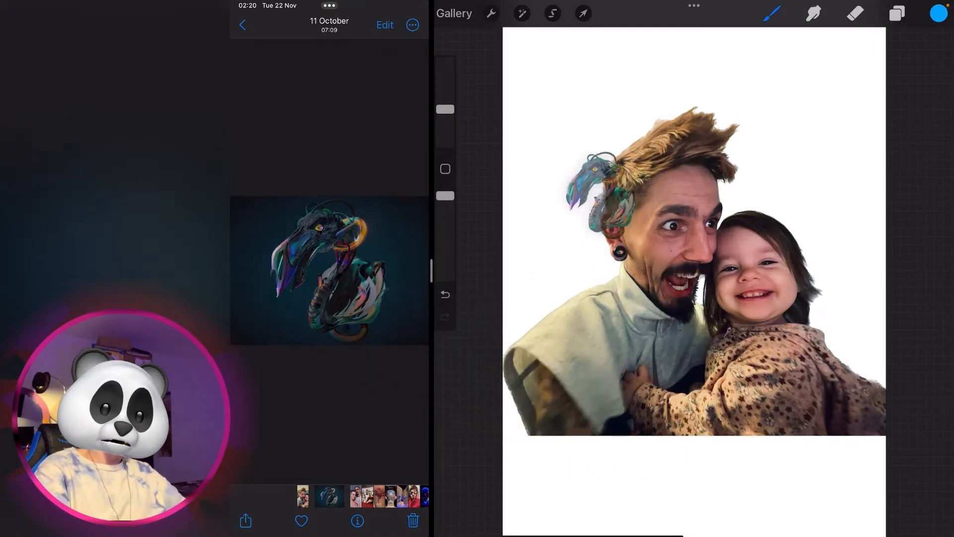
# Enlarge the dragon with Transform and move it above the man.
pyautogui.click(582, 13)
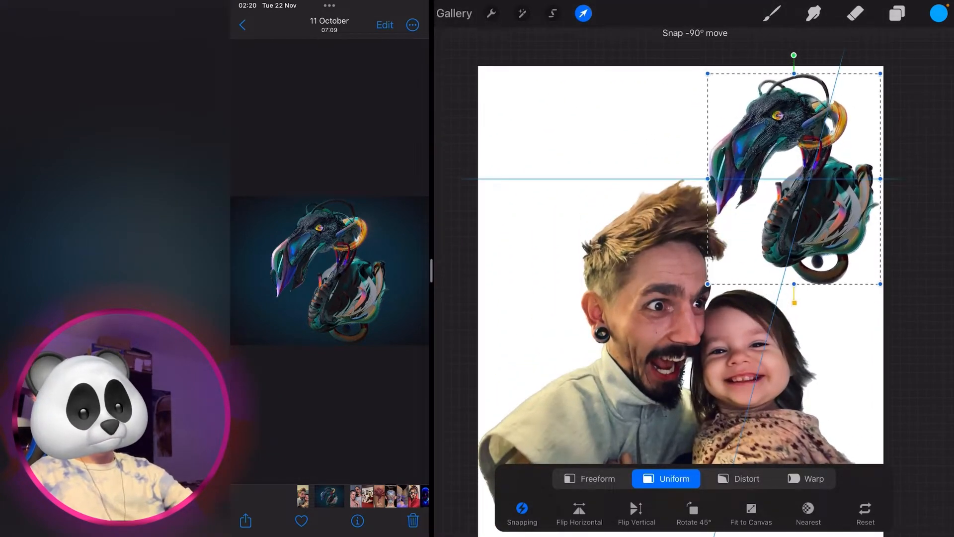
pyautogui.click(582, 14)
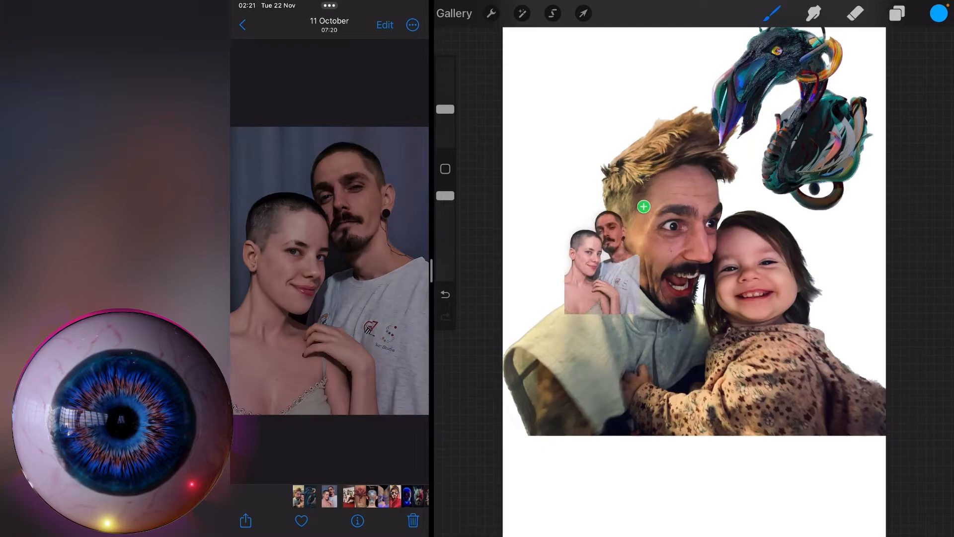
# Enlarge the pasted couple photo across the upper left, commit it, and show the layers list.
pyautogui.click(582, 13)
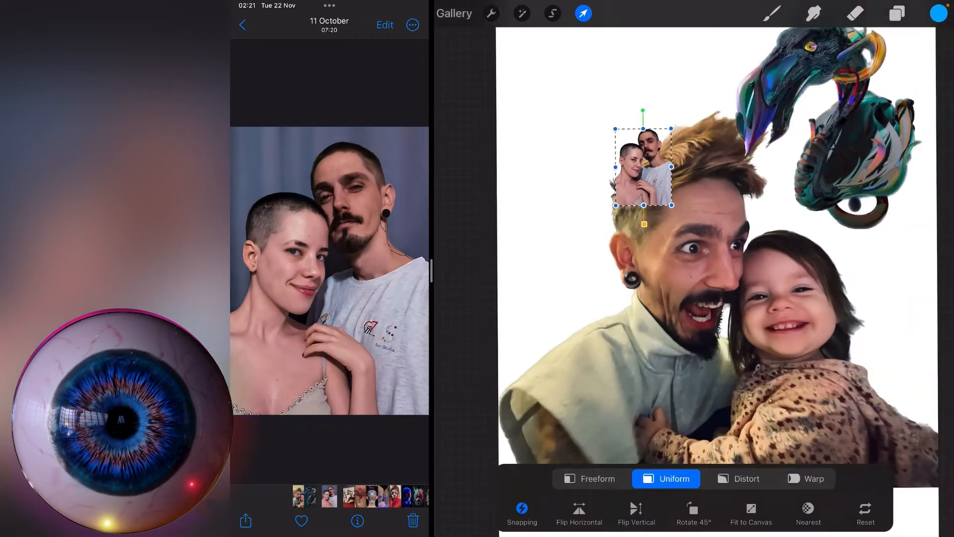
pyautogui.moveTo(642, 205); pyautogui.dragTo(728, 398)
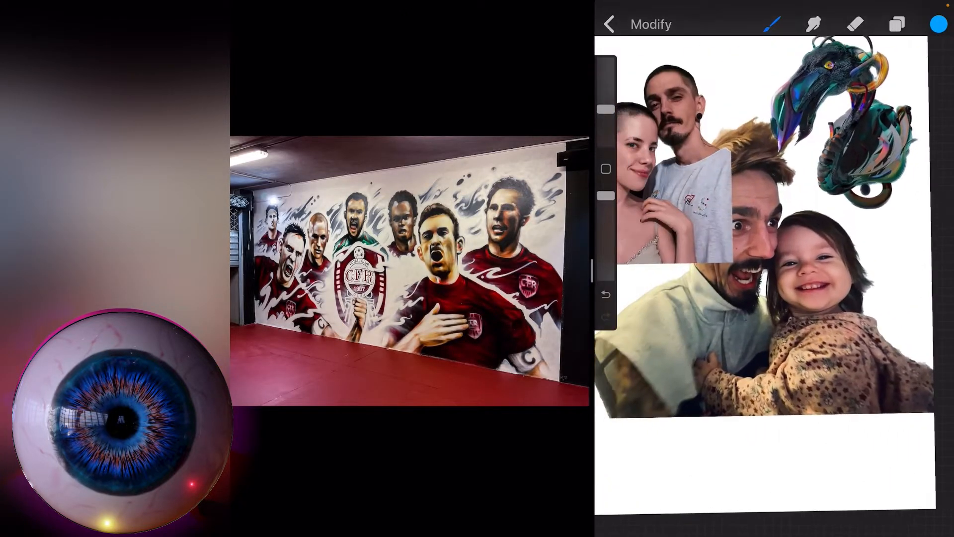
pyautogui.click(609, 24)
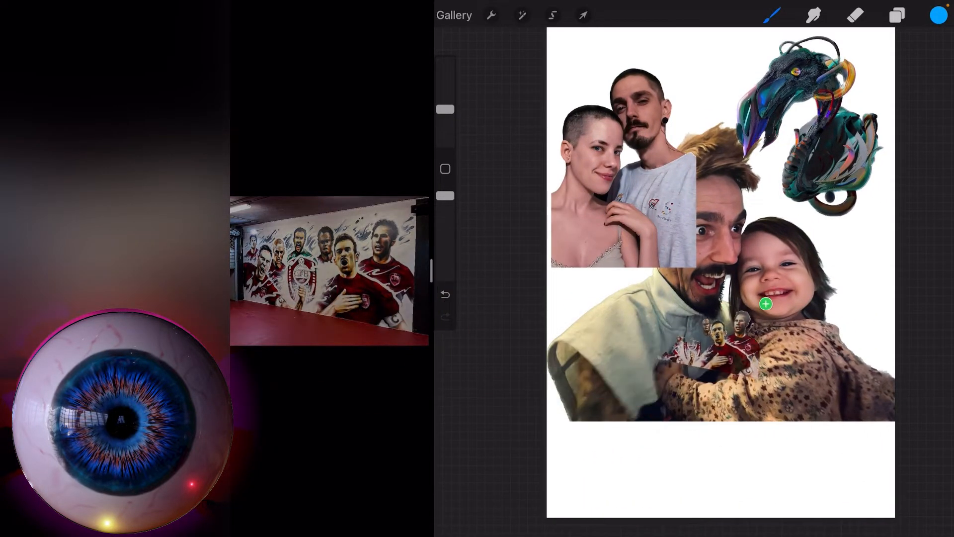
pyautogui.click(896, 14)
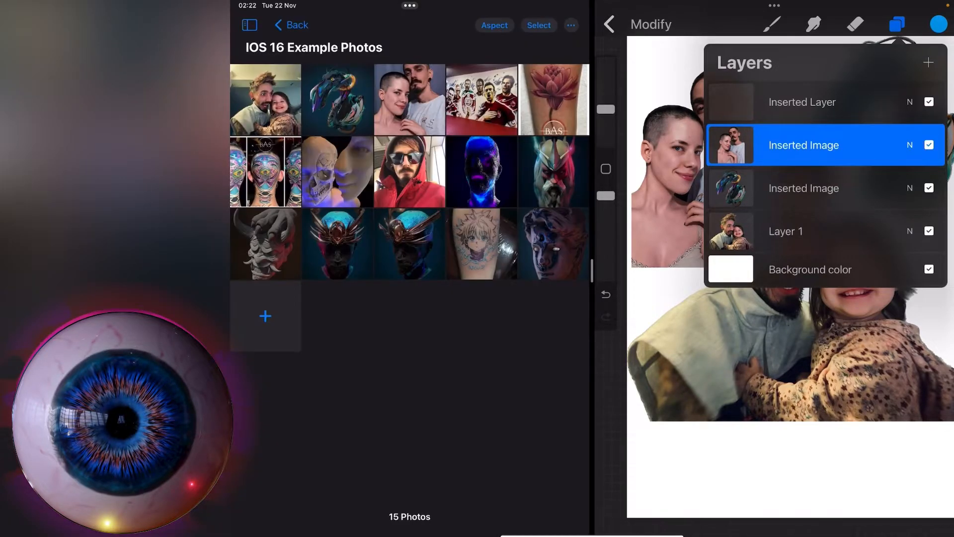
# Scale up the lotus tattoo photo and move it toward the lower left of the canvas.
pyautogui.click(553, 99)
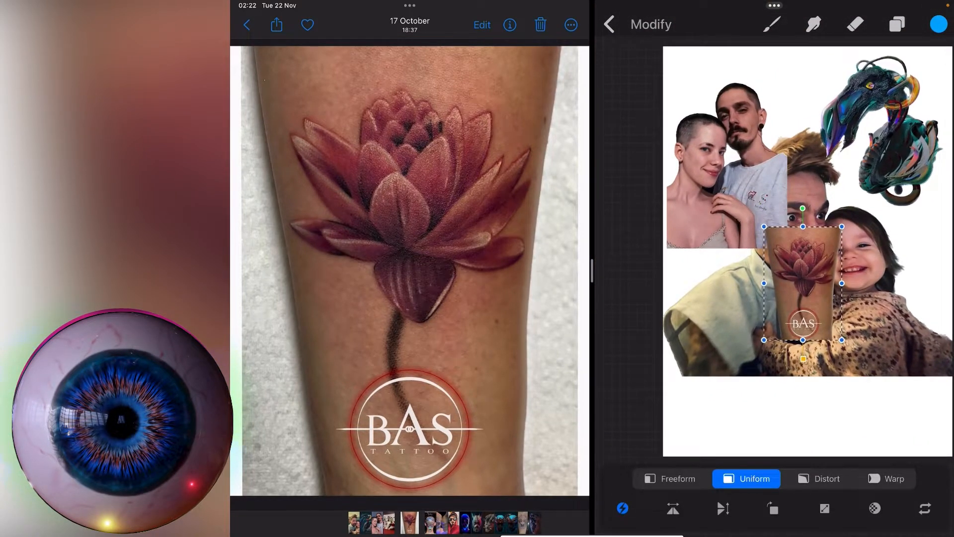
pyautogui.moveTo(802, 282); pyautogui.dragTo(742, 304)
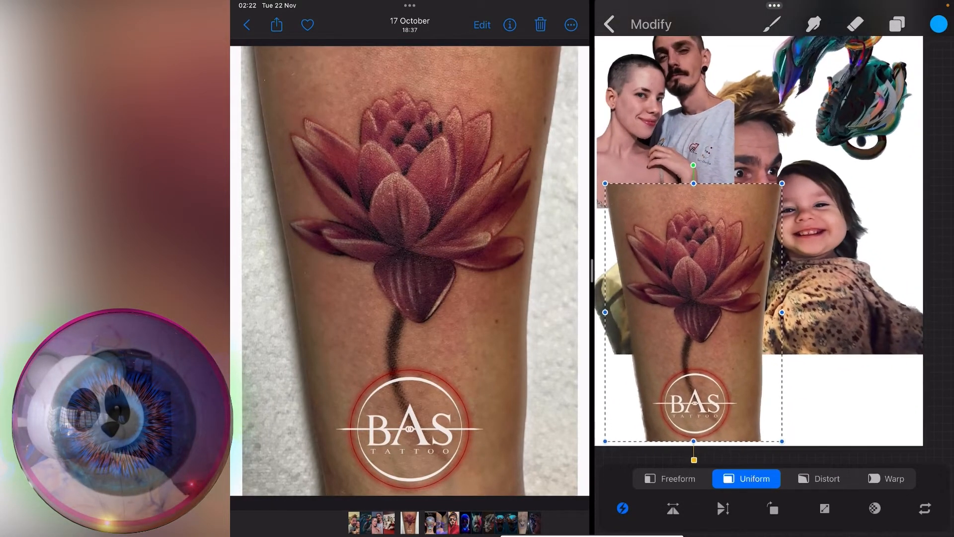
pyautogui.moveTo(692, 312); pyautogui.dragTo(664, 354)
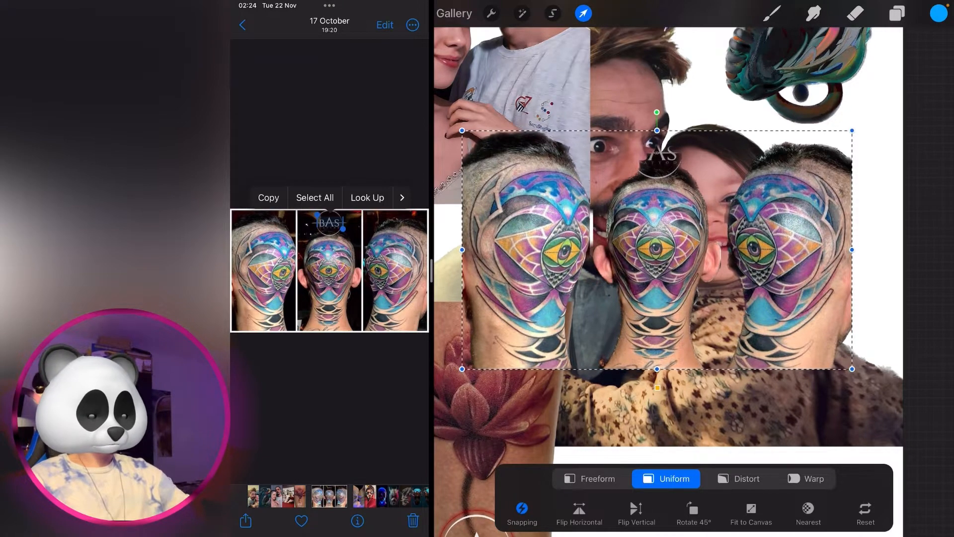
# Commit the placement of the three-angle head tattoo image.
pyautogui.click(895, 13)
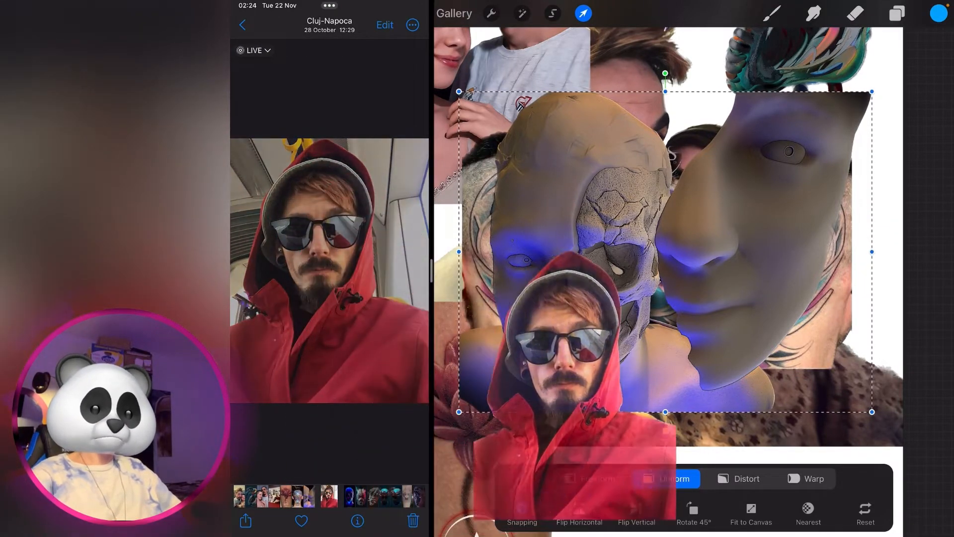
# Commit the sculpted faces image, then commit the red-hooded man placed in the centre.
pyautogui.click(895, 12)
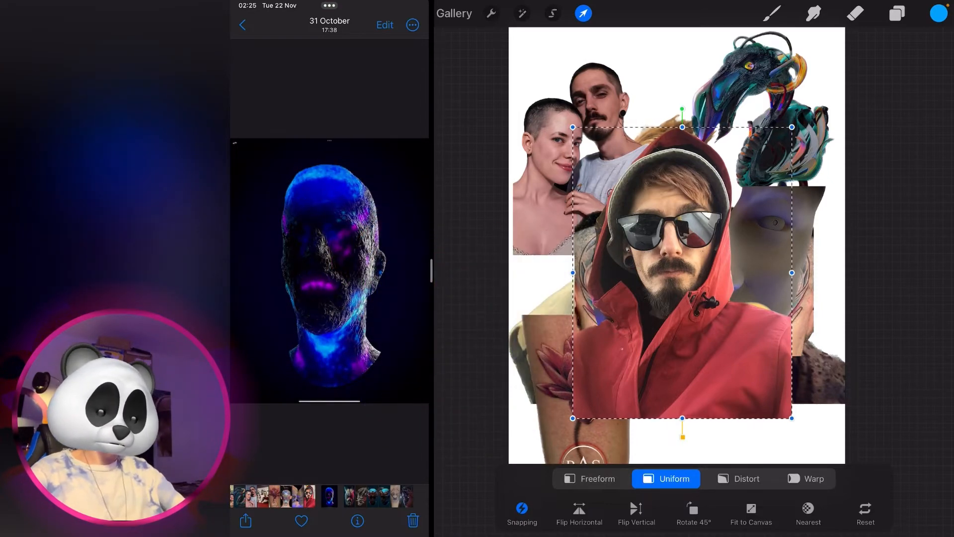
pyautogui.click(895, 13)
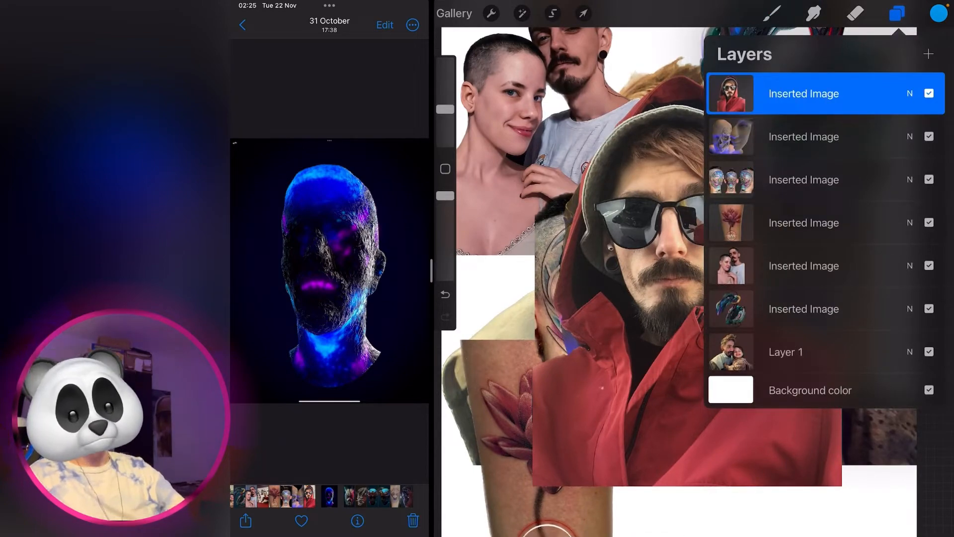
# Switch to the Selection tool in Automatic mode and reopen the layers list.
pyautogui.click(551, 14)
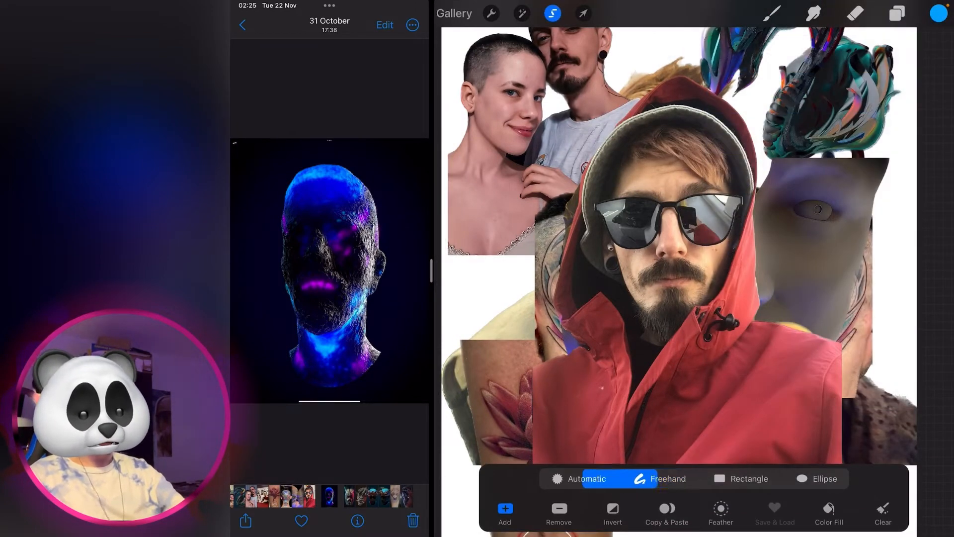
pyautogui.click(586, 478)
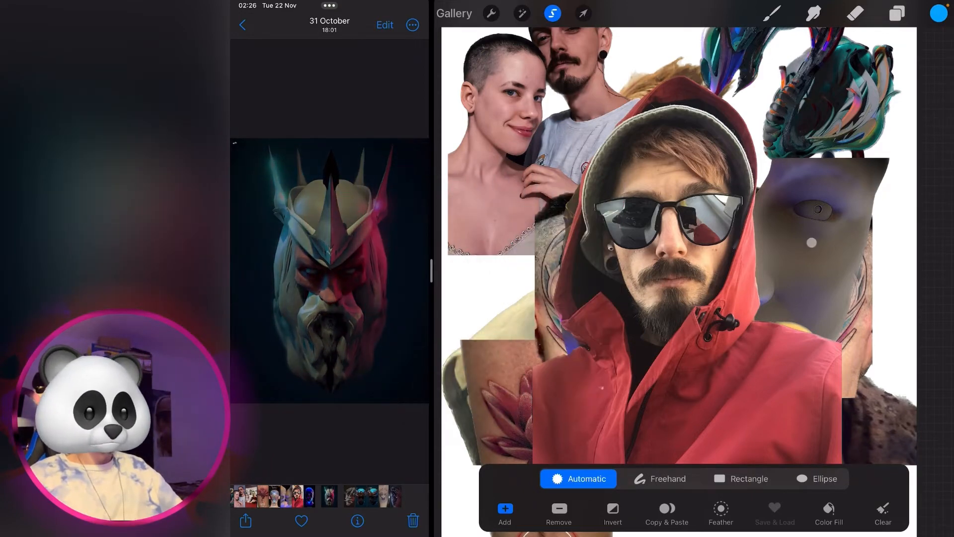
pyautogui.click(896, 14)
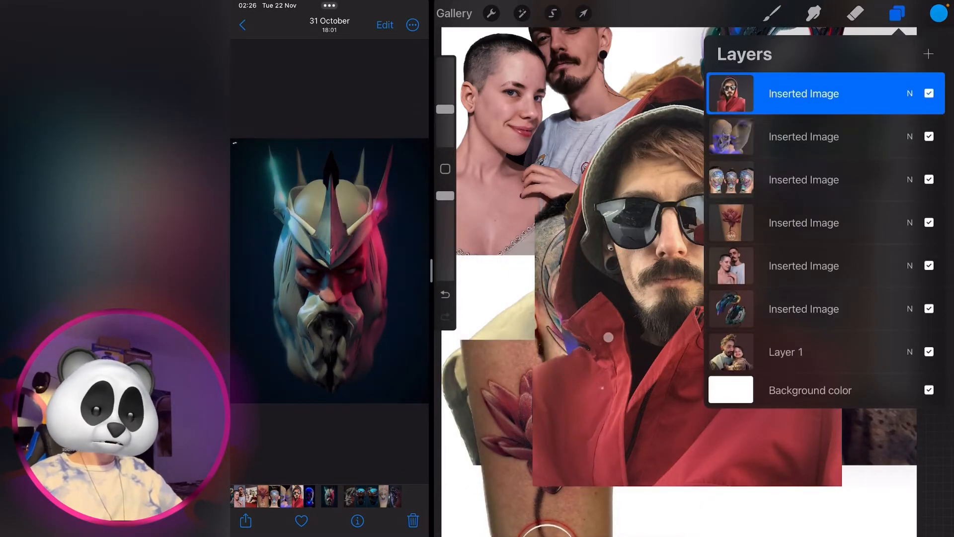
# Reopen the layers list and select the red-hoodie portrait layer.
pyautogui.click(896, 13)
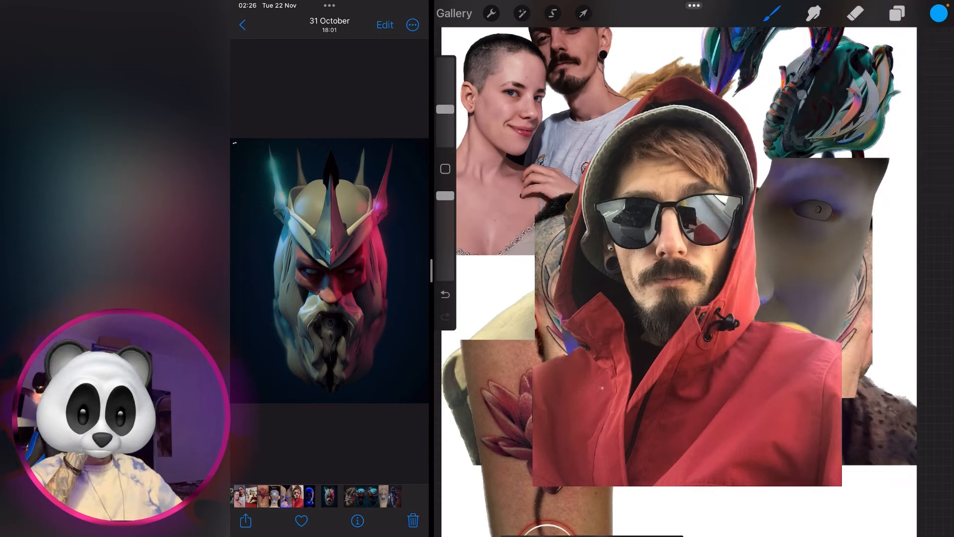
pyautogui.click(897, 13)
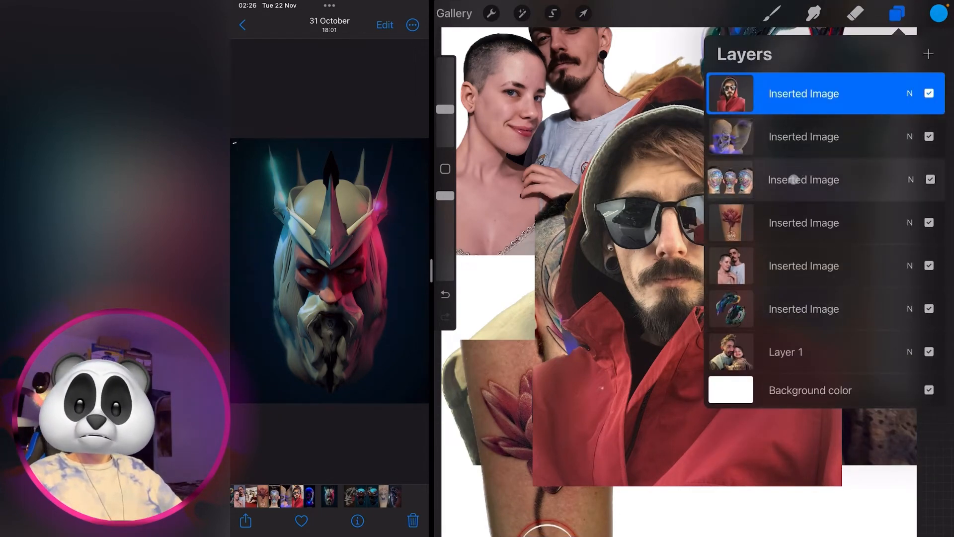
pyautogui.click(802, 136)
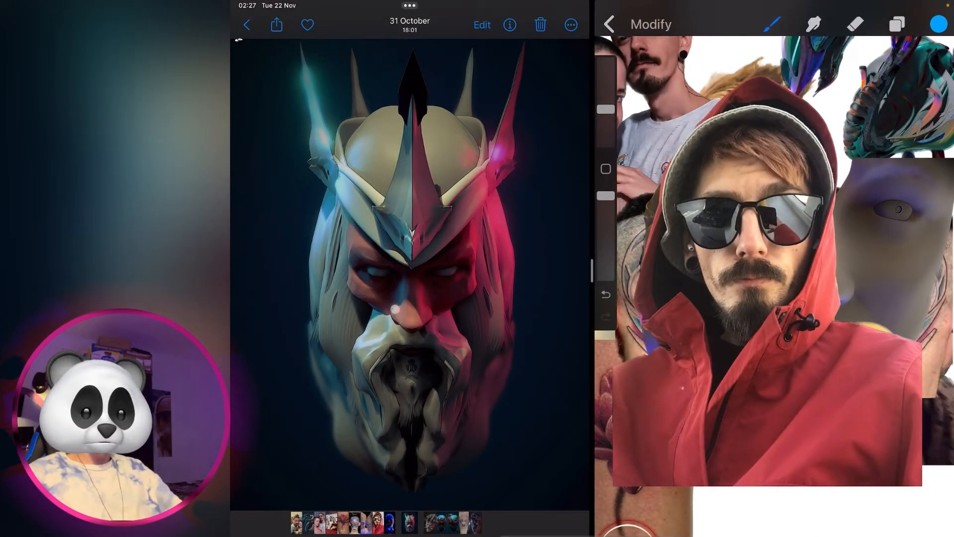
# Leave the Procreate collage and pull down Control Center.
pyautogui.click(896, 24)
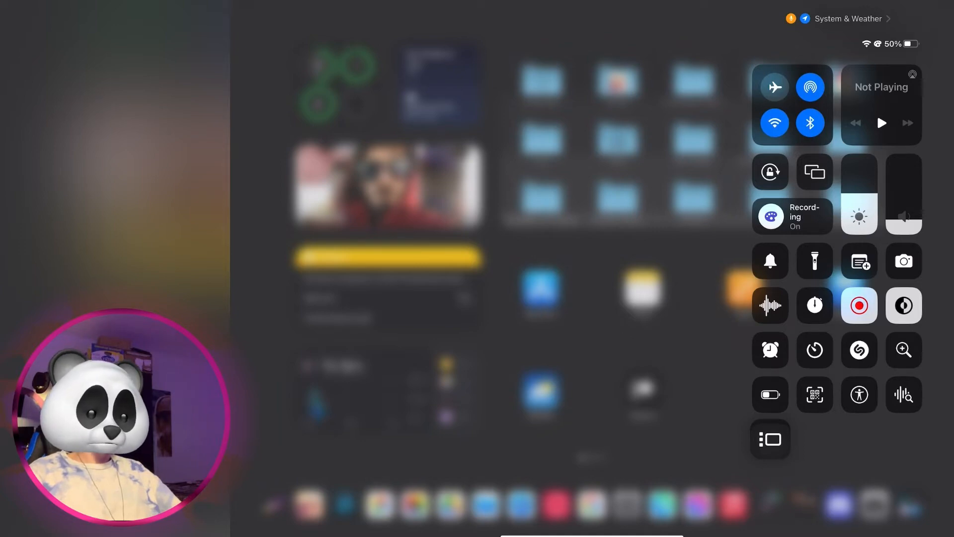
# Turn on Stage Manager from Control Center.
pyautogui.click(770, 438)
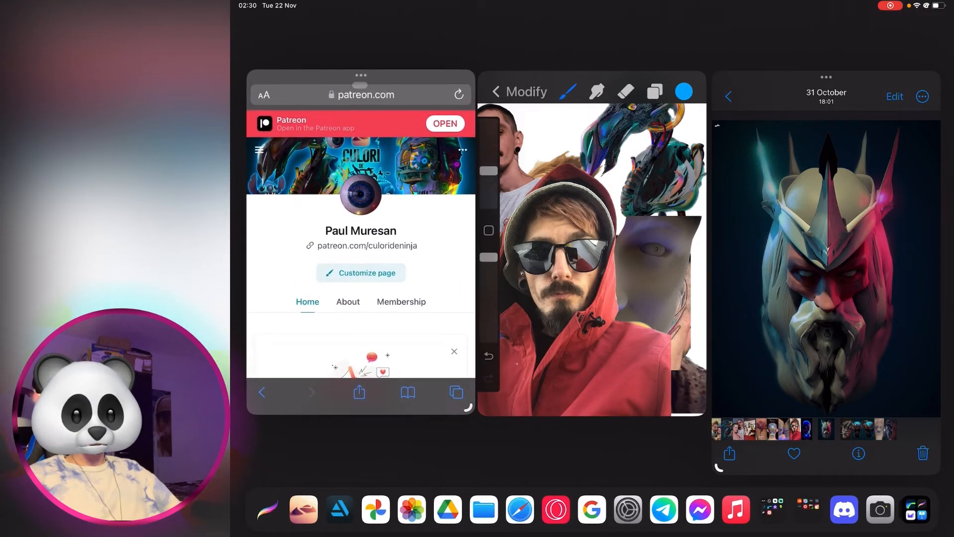
# Make the Safari window taller and open the horned mask picture in Photos for editing.
pyautogui.click(826, 78)
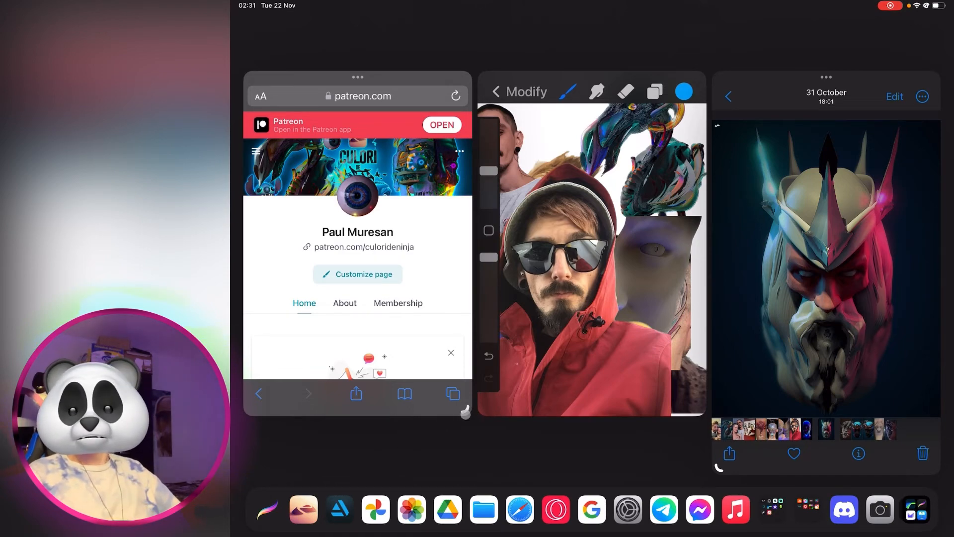
pyautogui.click(453, 393)
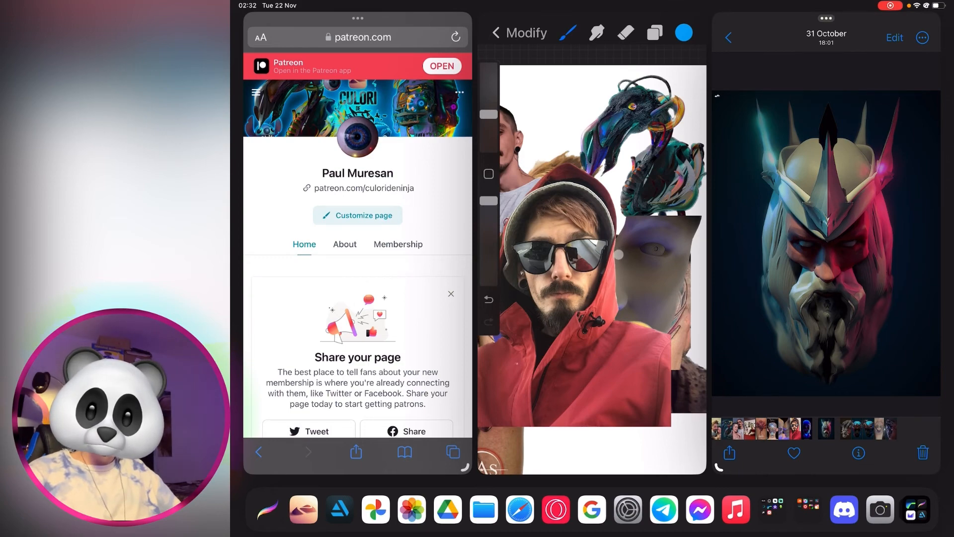
pyautogui.click(894, 38)
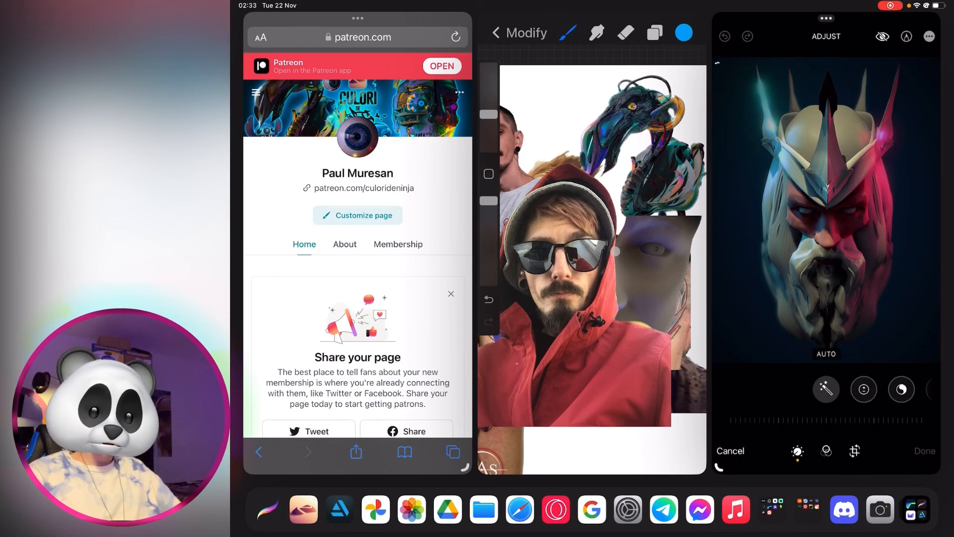